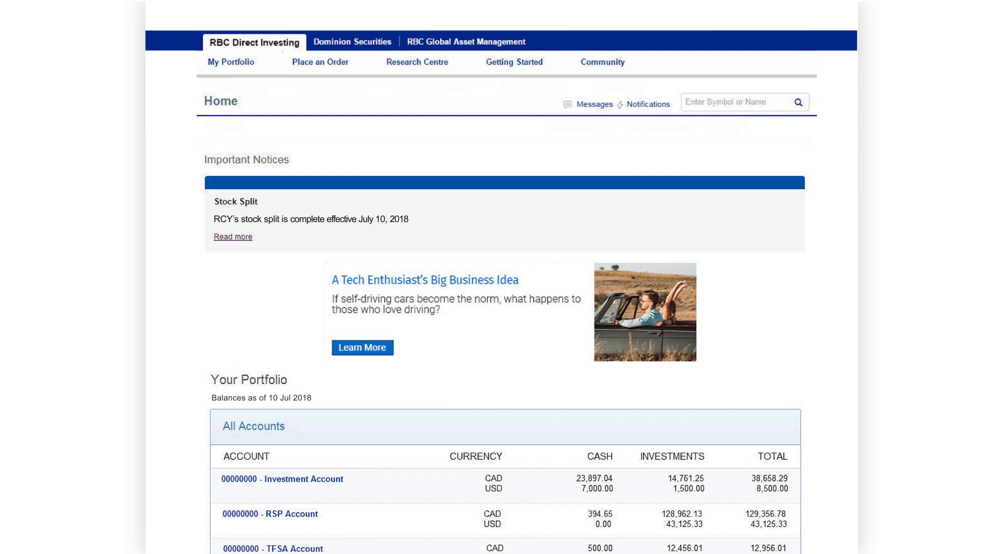
- Open the Place an Order menu from the home page
{"action": "left_click", "coordinate": [320, 61]}
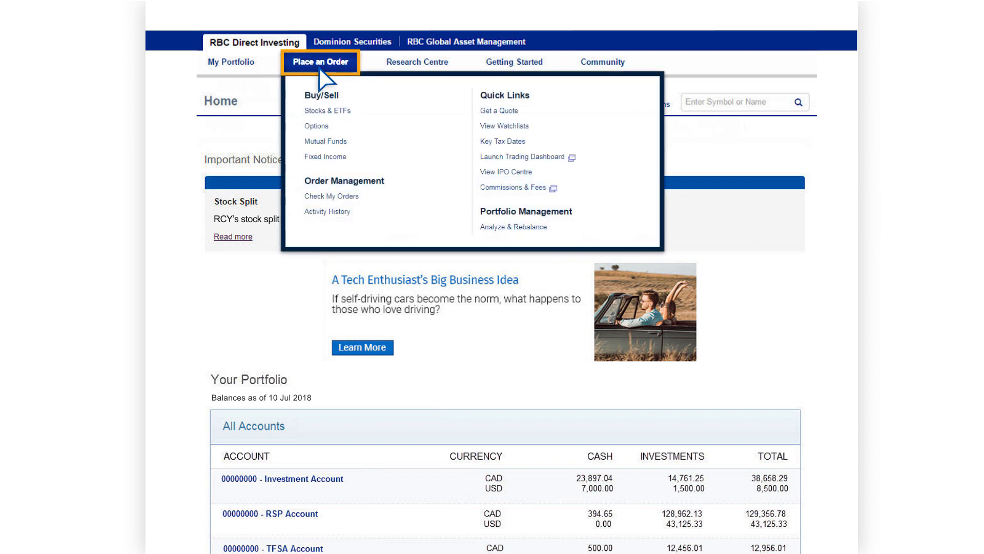
{"action": "mouse_move", "coordinate": [397, 111]}
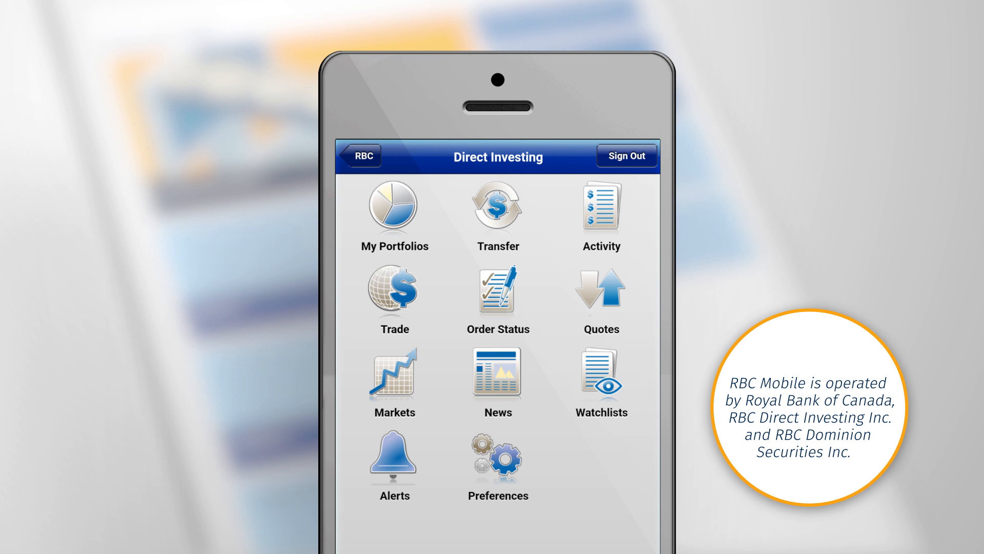
- Enter the Trade section to reach the Stock Order Entry form
{"action": "left_click", "coordinate": [393, 290]}
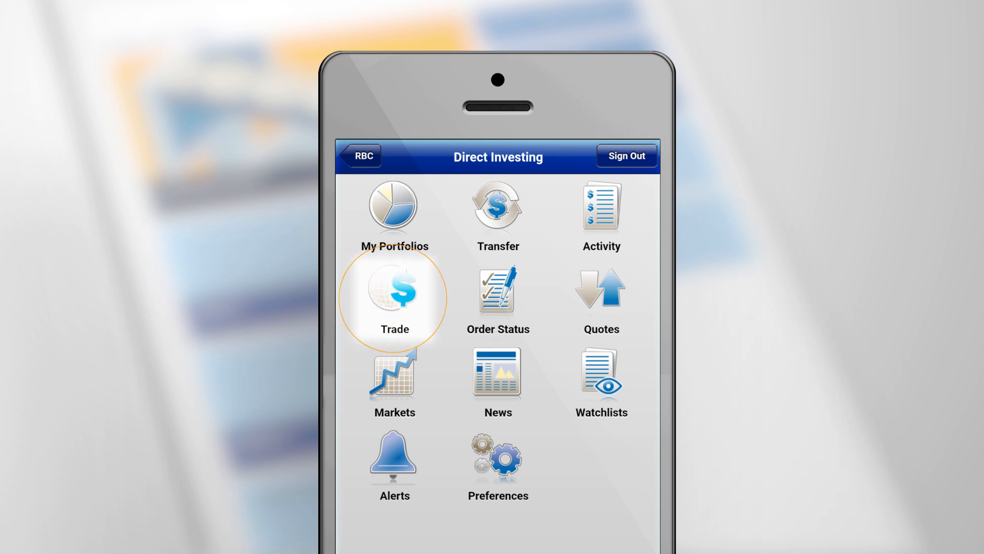
{"action": "left_click", "coordinate": [393, 294]}
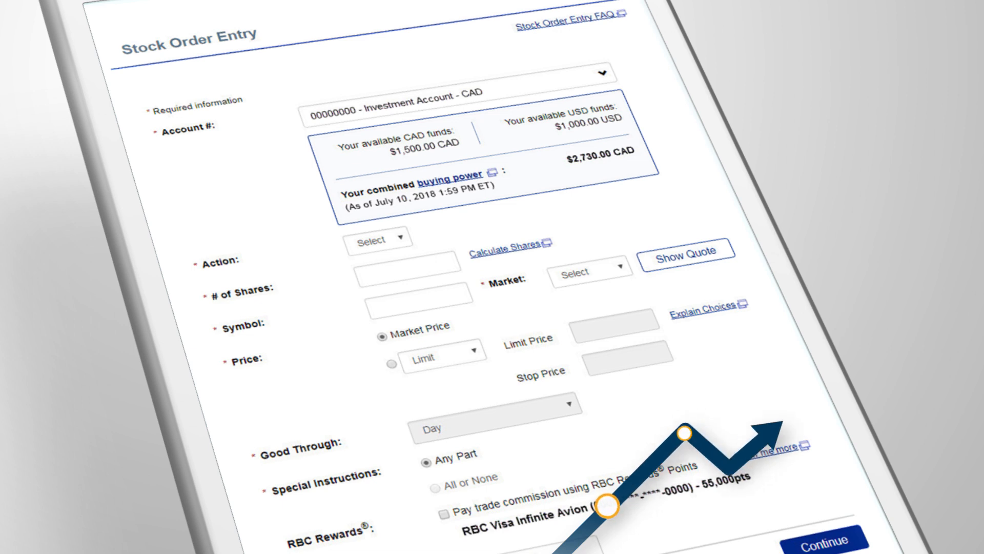
- Set a Buy of 10 RY shares on the CDN market and show its quote
{"action": "left_click", "coordinate": [494, 172]}
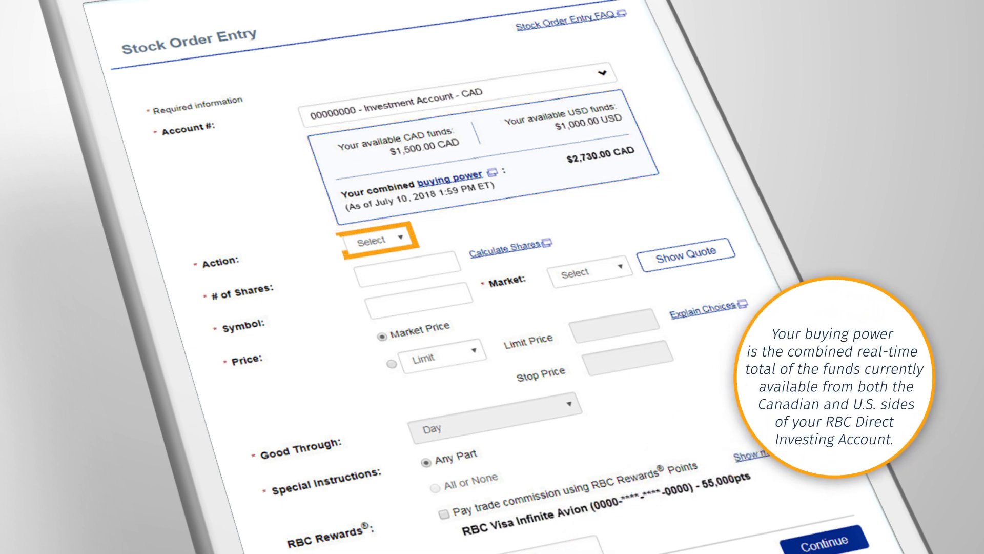
{"action": "left_click", "coordinate": [381, 240]}
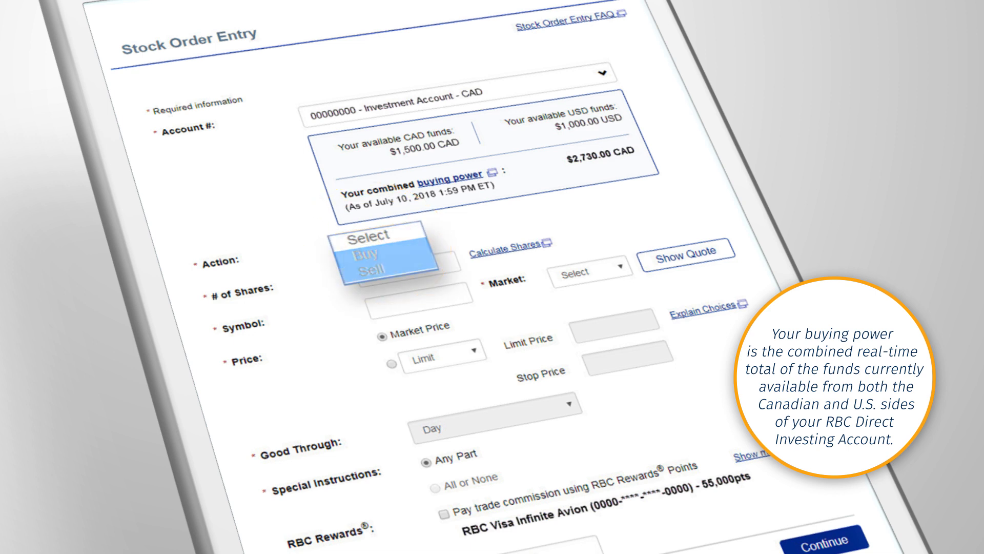
{"action": "left_click", "coordinate": [371, 253]}
{"action": "type", "text": "10"}
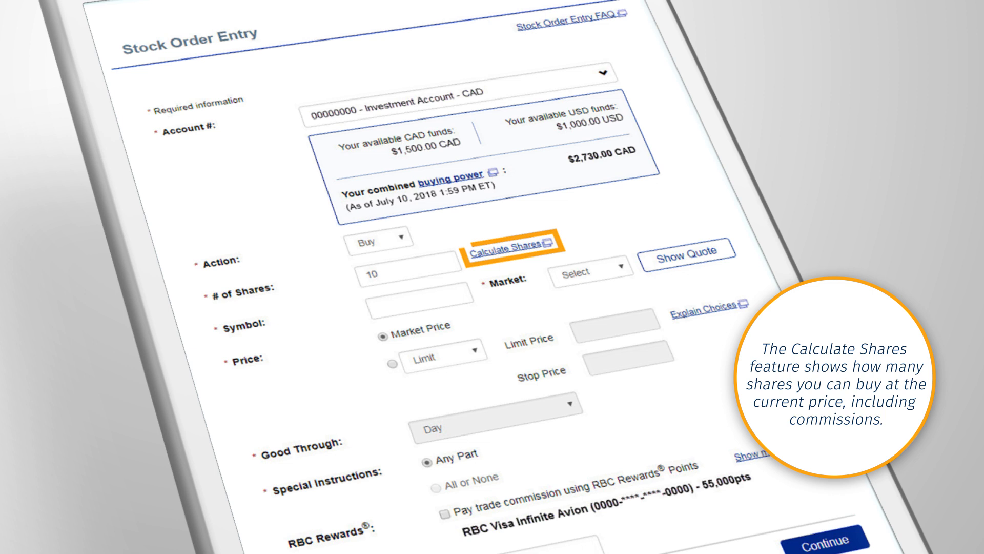
{"action": "type", "text": "RY"}
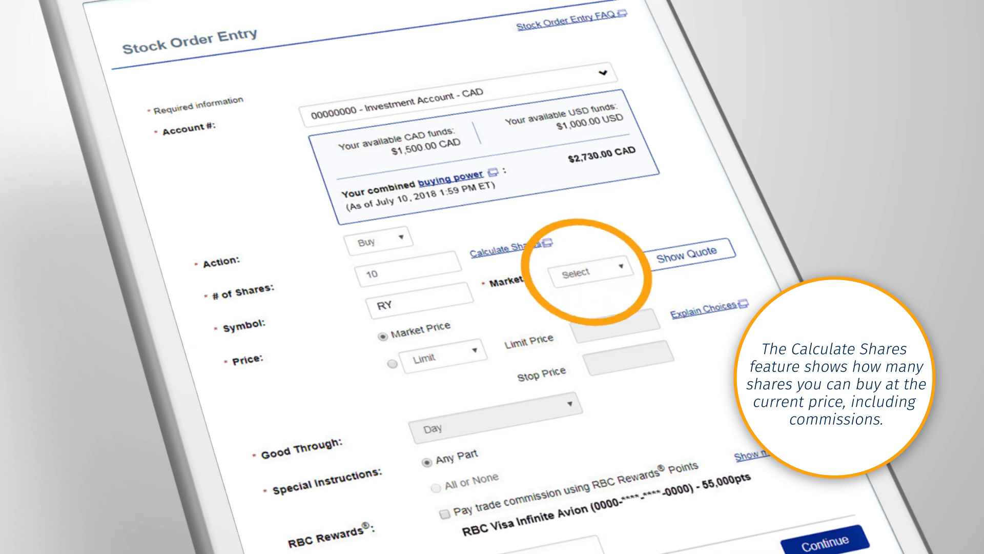
{"action": "left_click", "coordinate": [590, 271]}
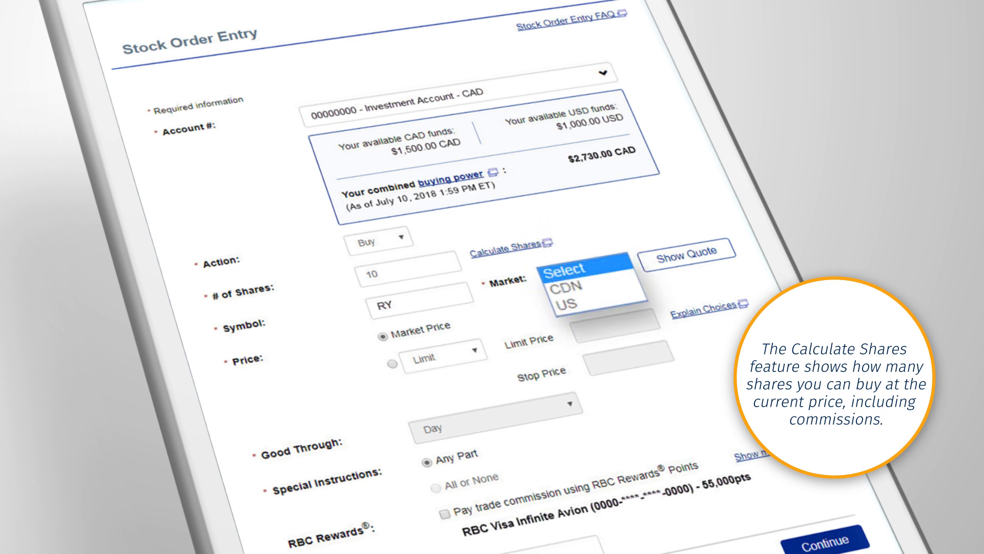
{"action": "left_click", "coordinate": [579, 289]}
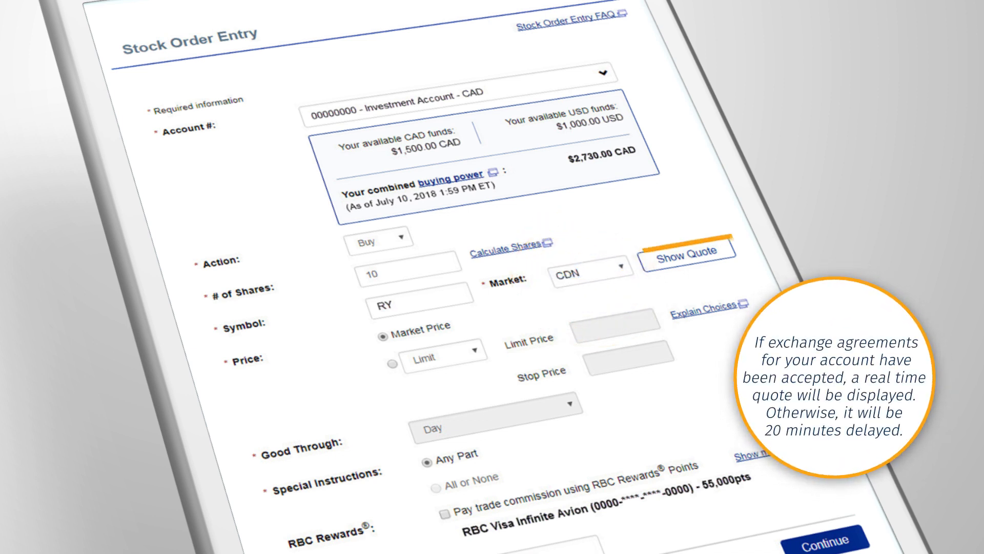
{"action": "left_click", "coordinate": [688, 254]}
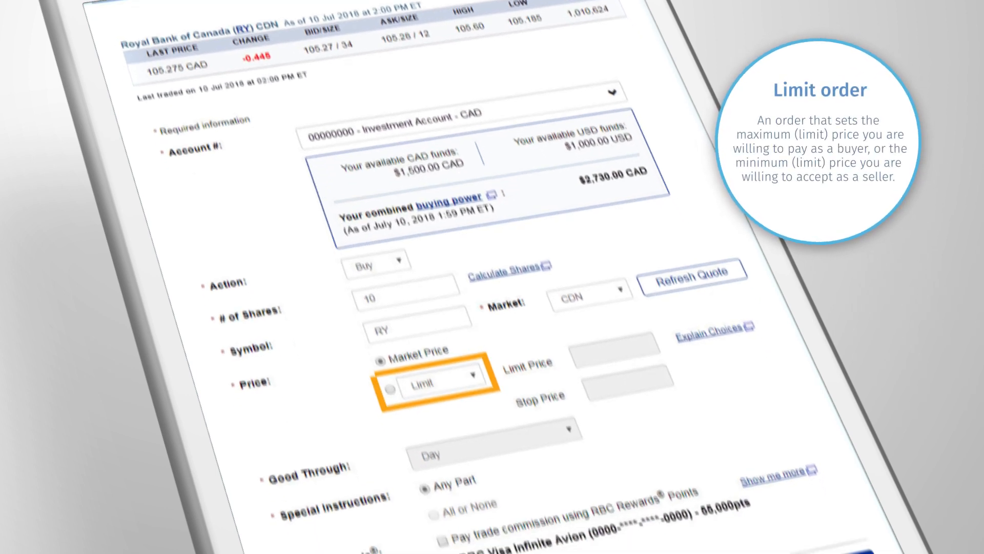
- Make the RY buy a US-market stop limit with 110.00 limit and 107.00 stop
{"action": "scroll", "scroll_direction": "down", "scroll_amount": 3}
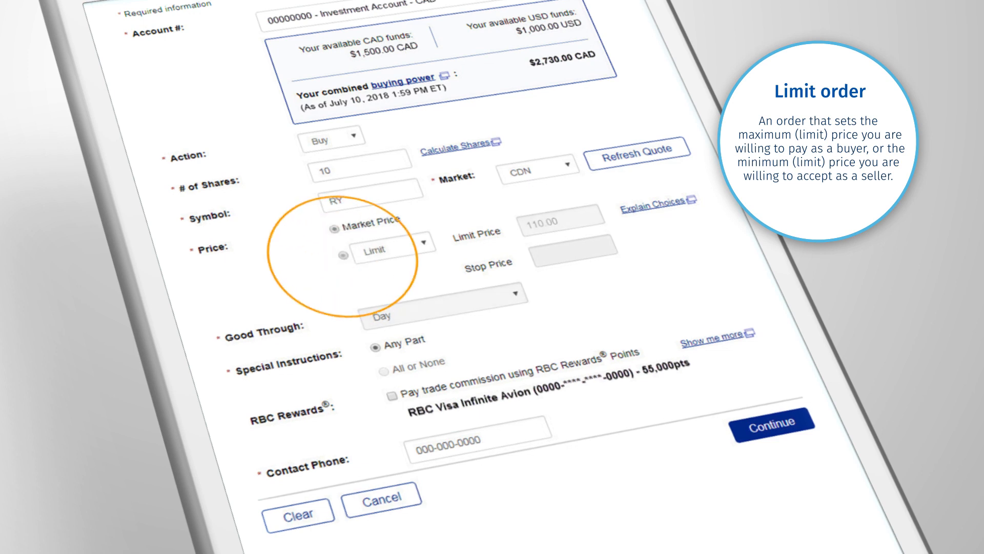
{"action": "left_click", "coordinate": [342, 248]}
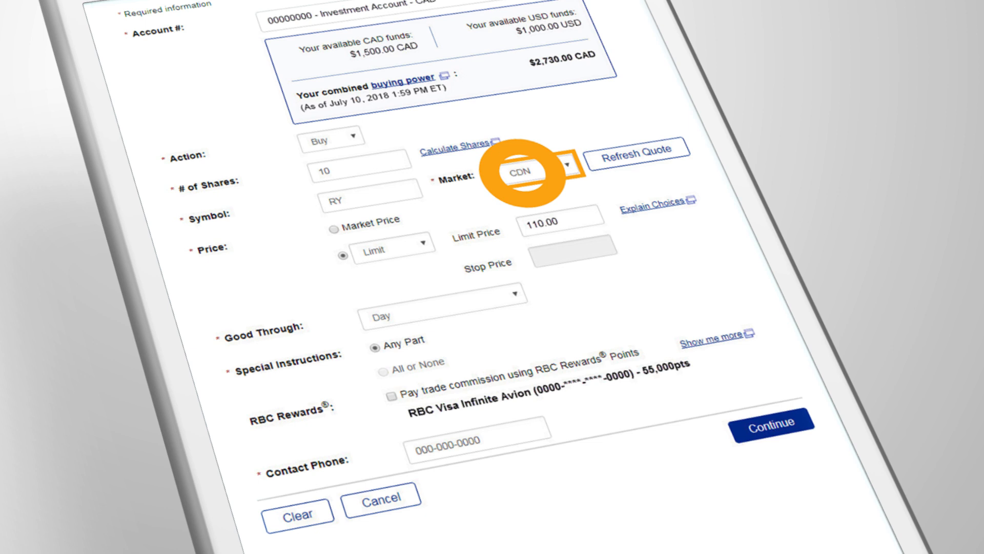
{"action": "left_click", "coordinate": [536, 166]}
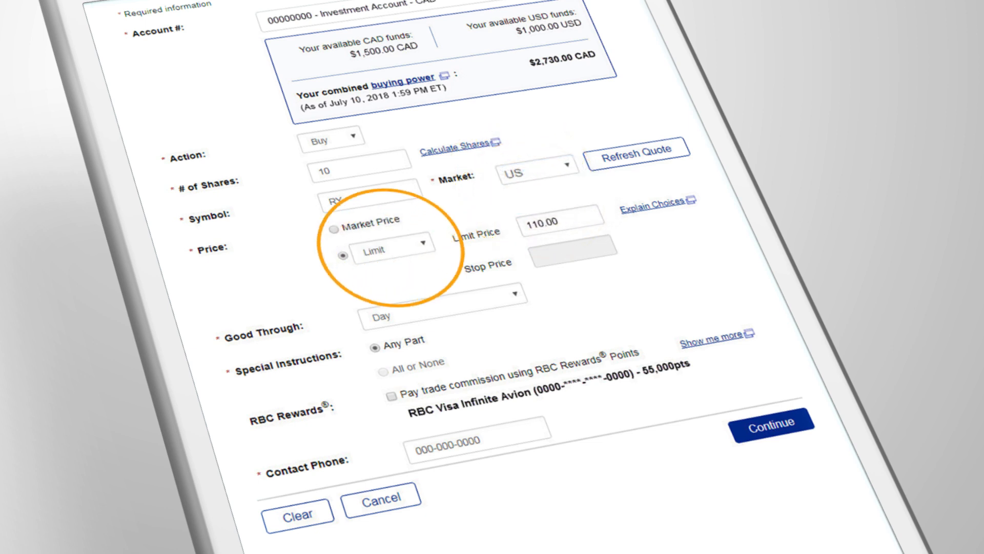
{"action": "left_click", "coordinate": [394, 249]}
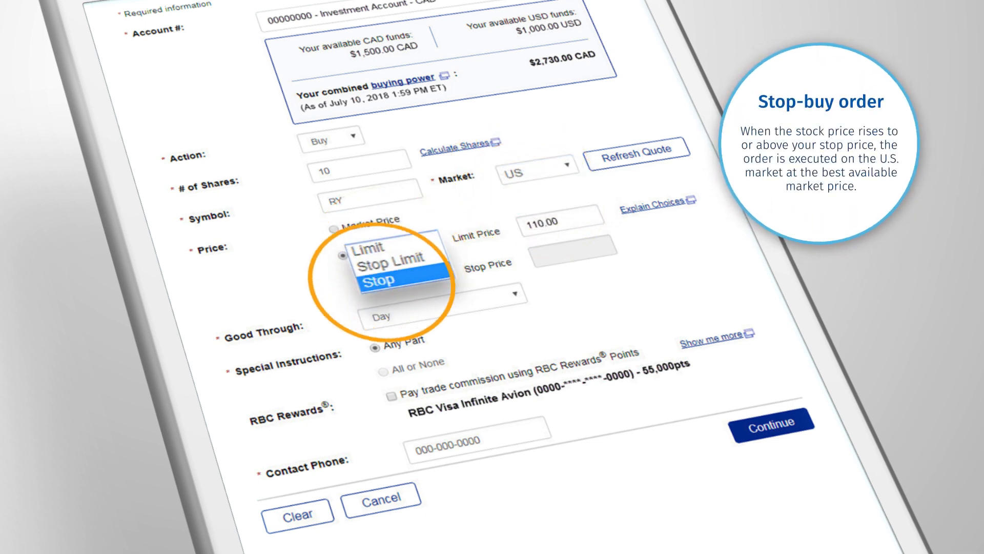
{"action": "left_click", "coordinate": [382, 278]}
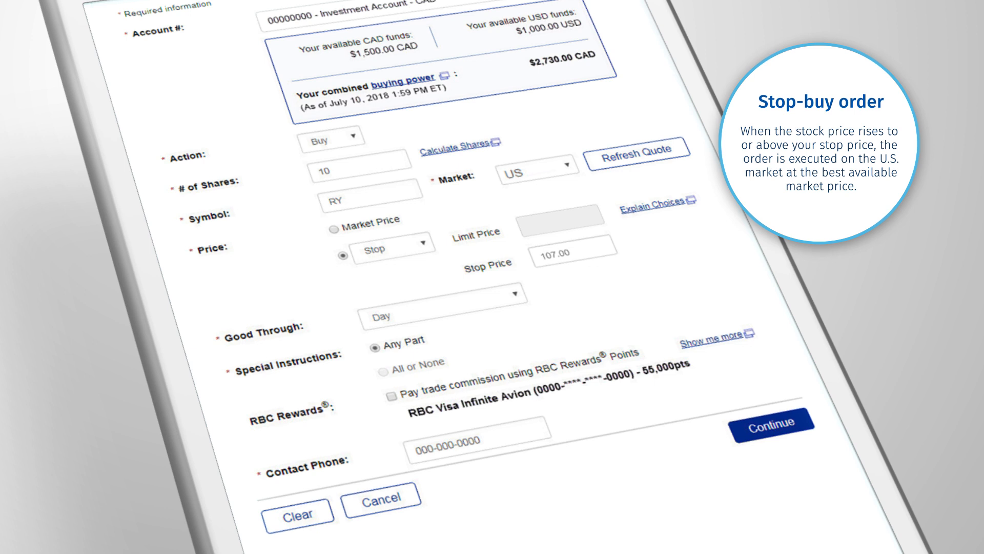
{"action": "left_click", "coordinate": [394, 247]}
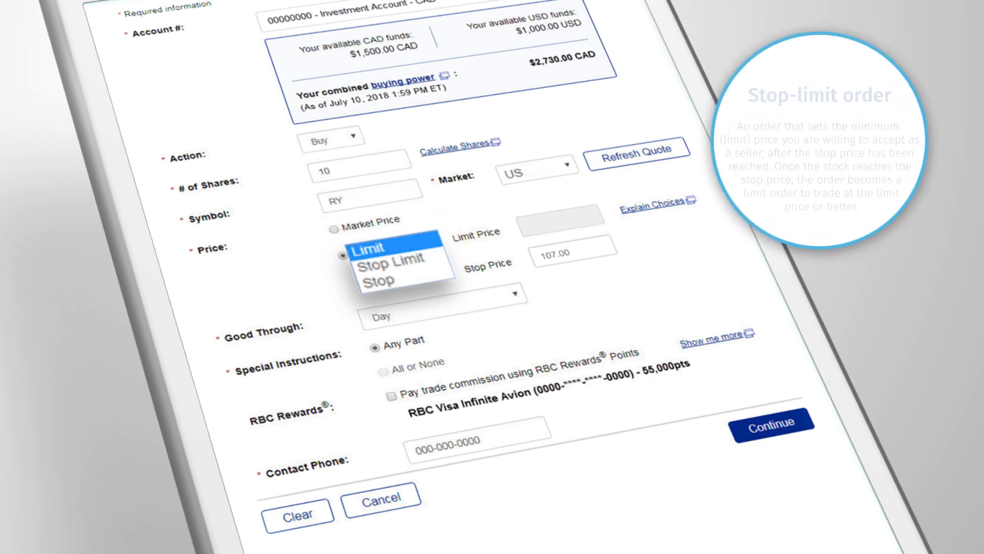
{"action": "left_click", "coordinate": [389, 259]}
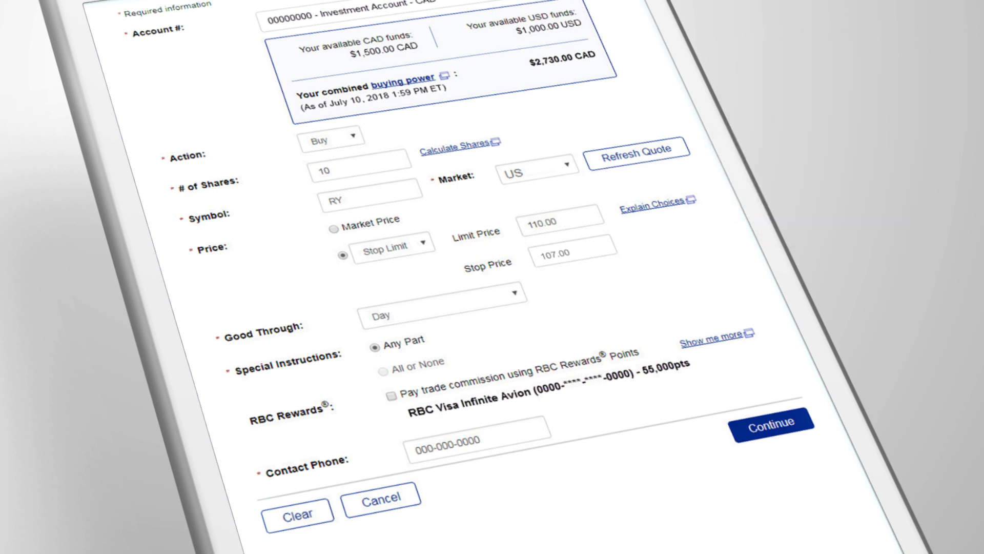
- Pay the commission with RBC Rewards points and continue to order review
{"action": "left_click", "coordinate": [439, 314]}
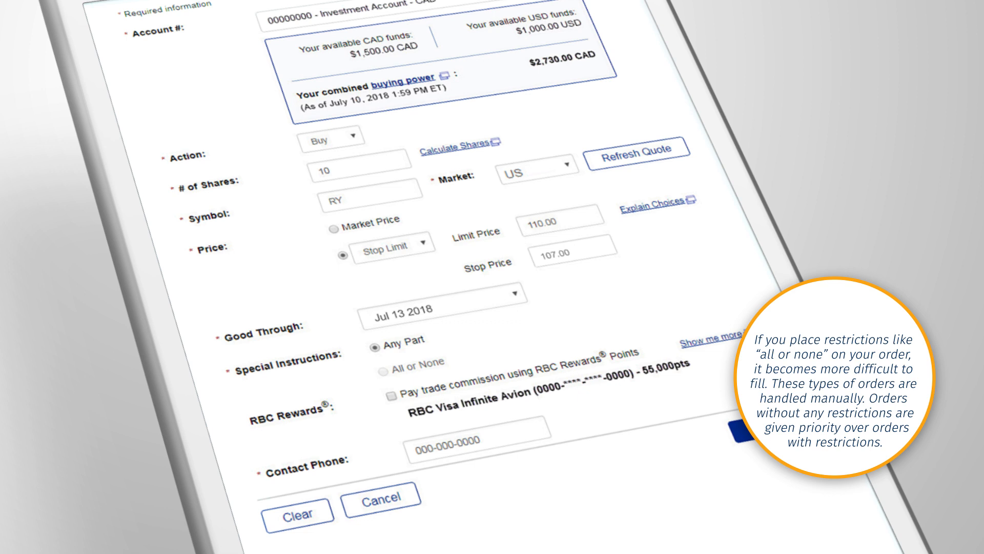
{"action": "left_click", "coordinate": [391, 396]}
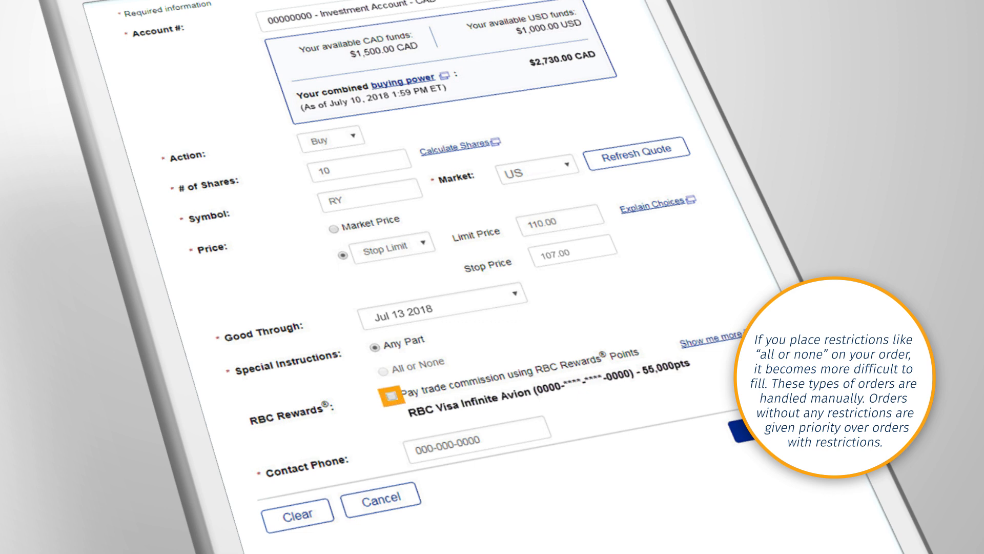
{"action": "left_click", "coordinate": [390, 395]}
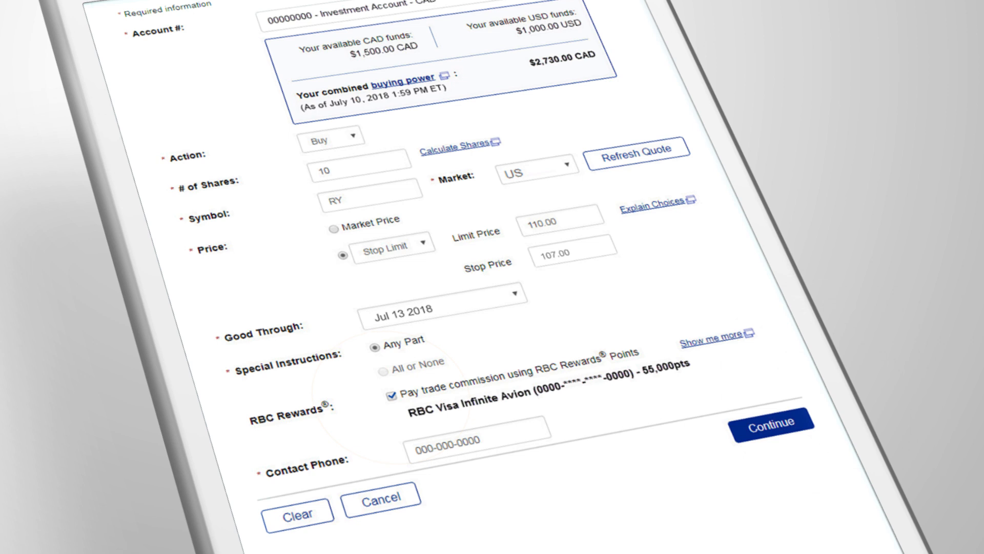
{"action": "left_click", "coordinate": [773, 420]}
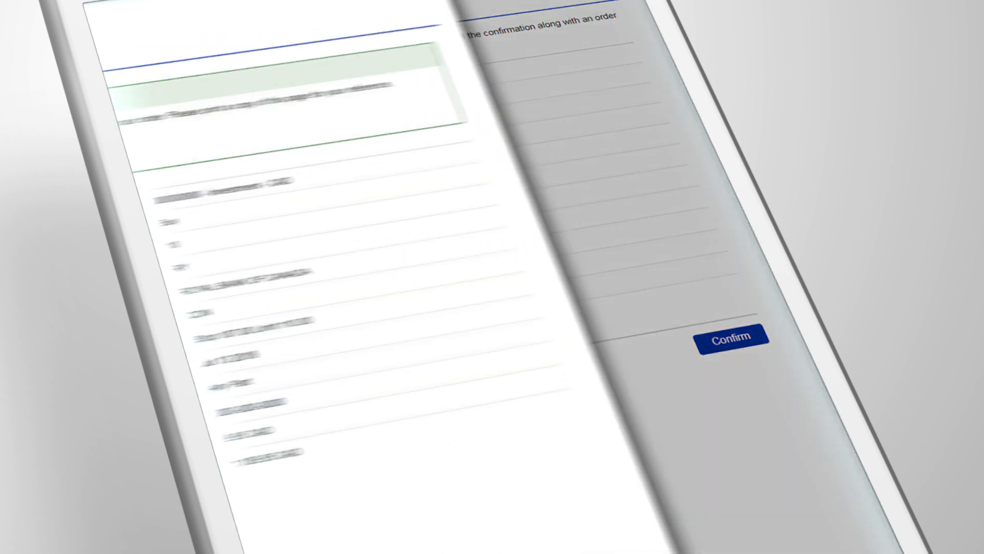
- Confirm the reviewed RY buy order on the verification page
{"action": "left_click", "coordinate": [730, 336]}
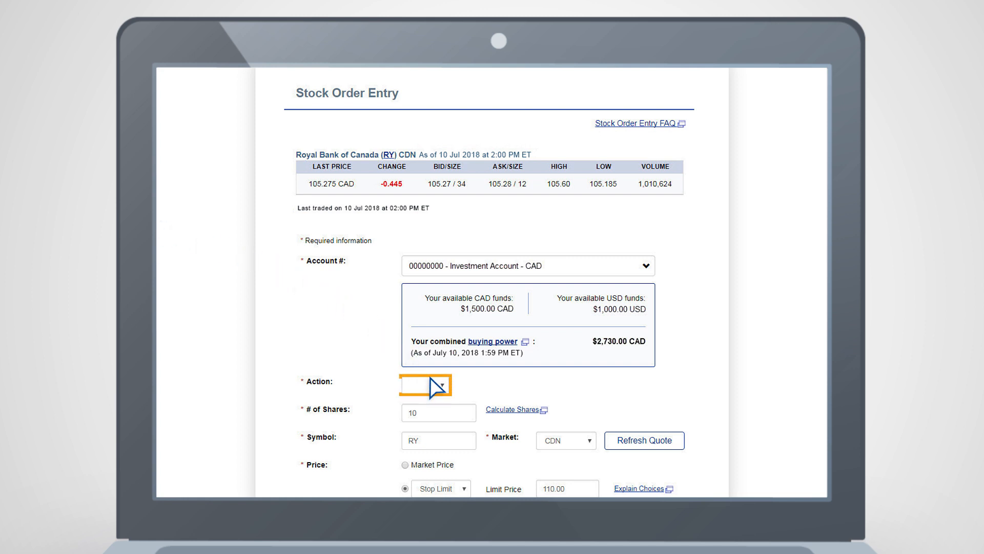
- Set a Sell of RY on CDN as a stop limit with 100.00 limit price
{"action": "left_click", "coordinate": [426, 386]}
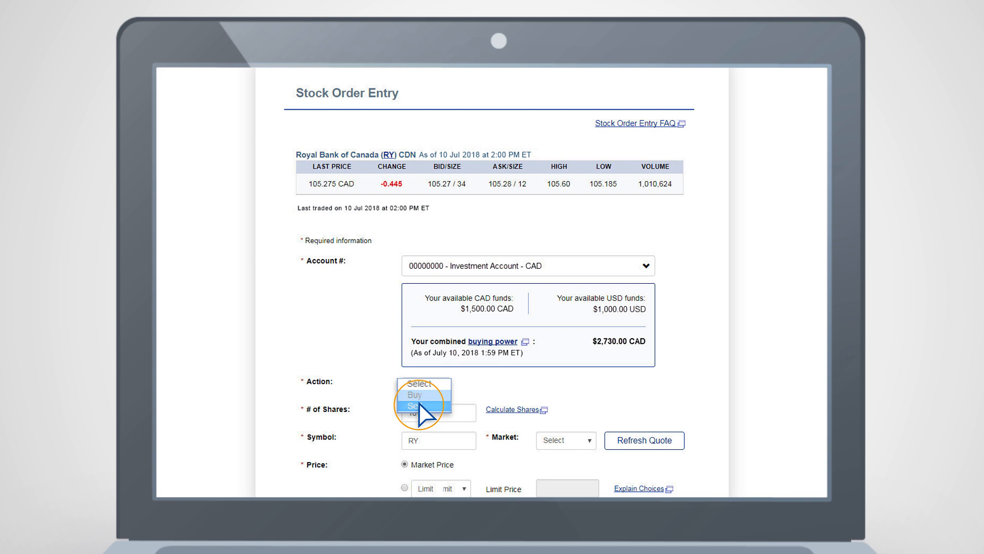
{"action": "left_click", "coordinate": [416, 407]}
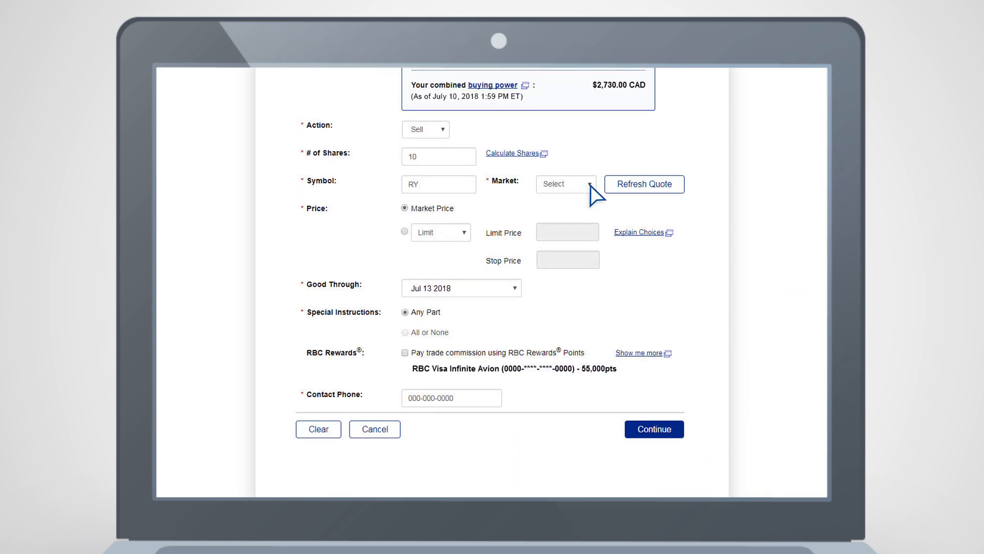
{"action": "left_click", "coordinate": [564, 183]}
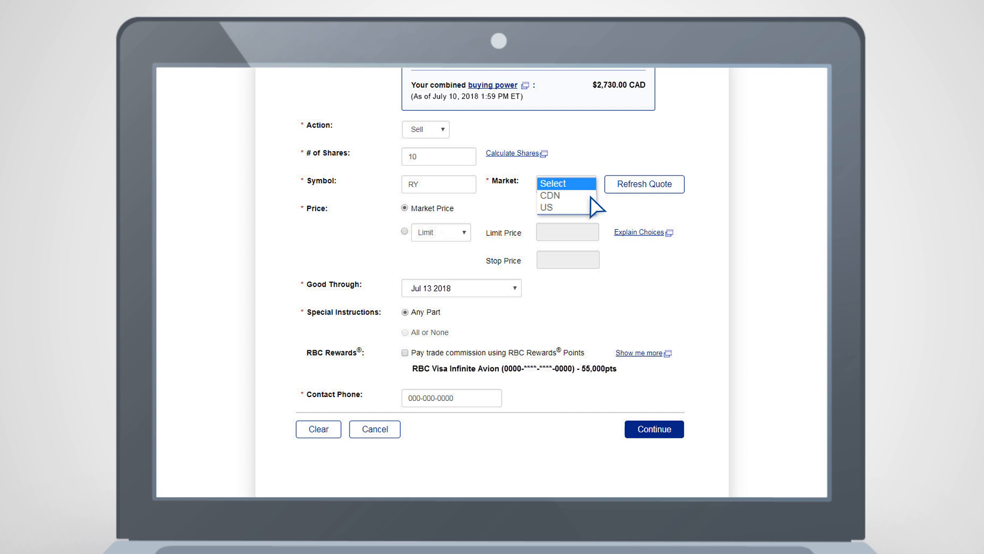
{"action": "left_click", "coordinate": [550, 195]}
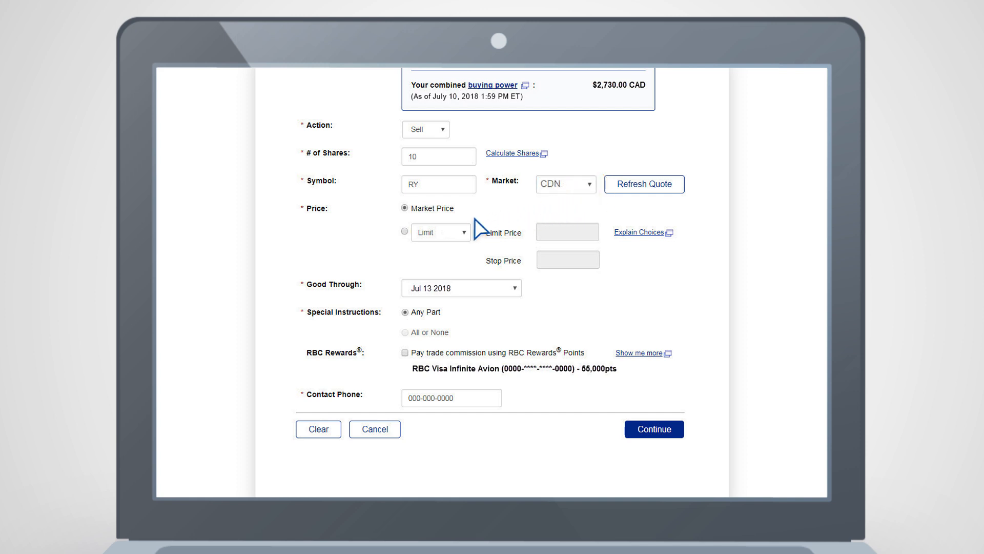
{"action": "left_click", "coordinate": [403, 231]}
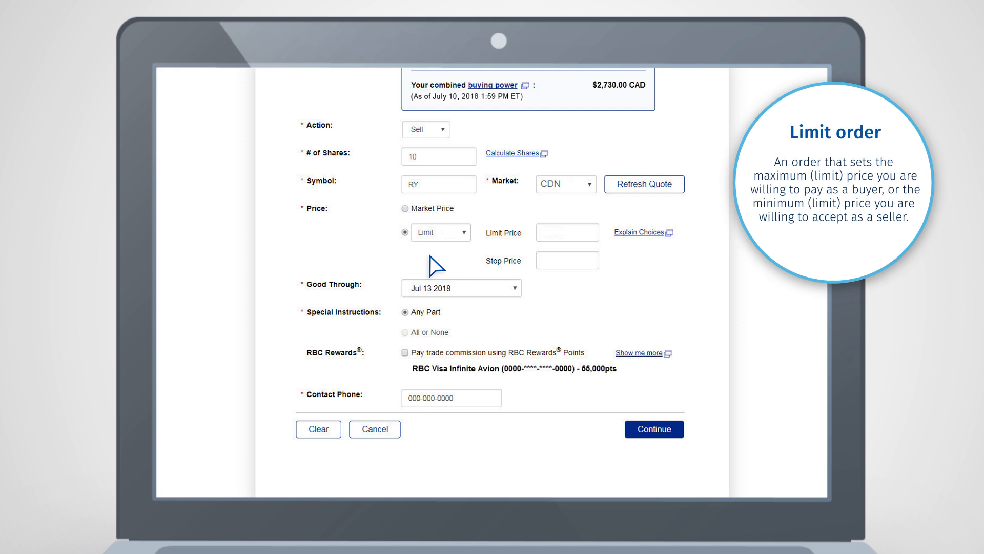
{"action": "type", "text": "100.00"}
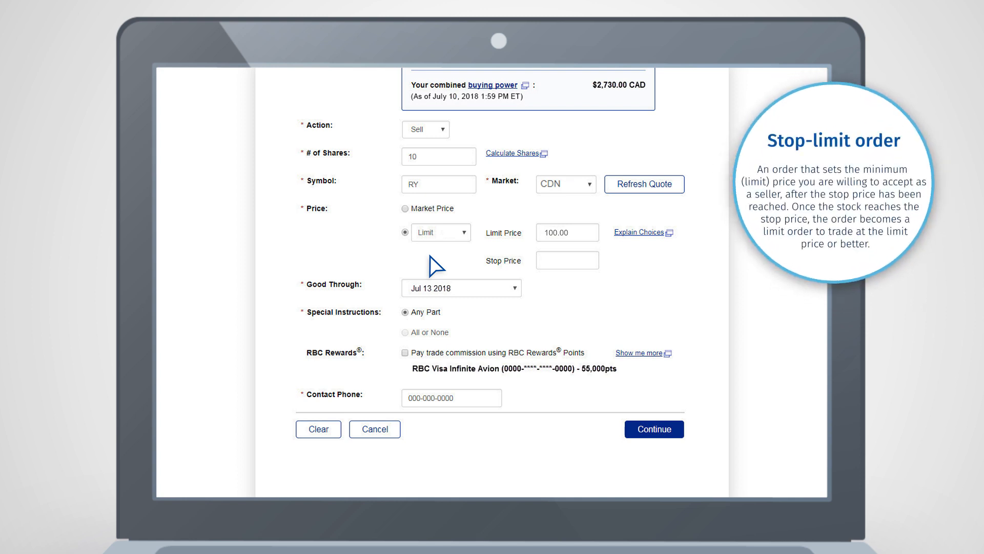
{"action": "left_click", "coordinate": [441, 233]}
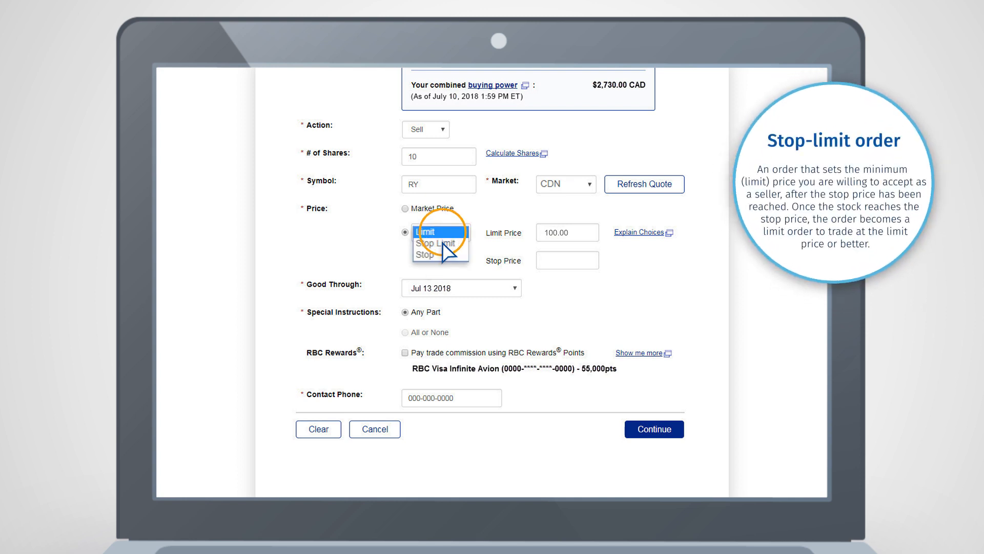
{"action": "left_click", "coordinate": [433, 244]}
{"action": "type", "text": "107"}
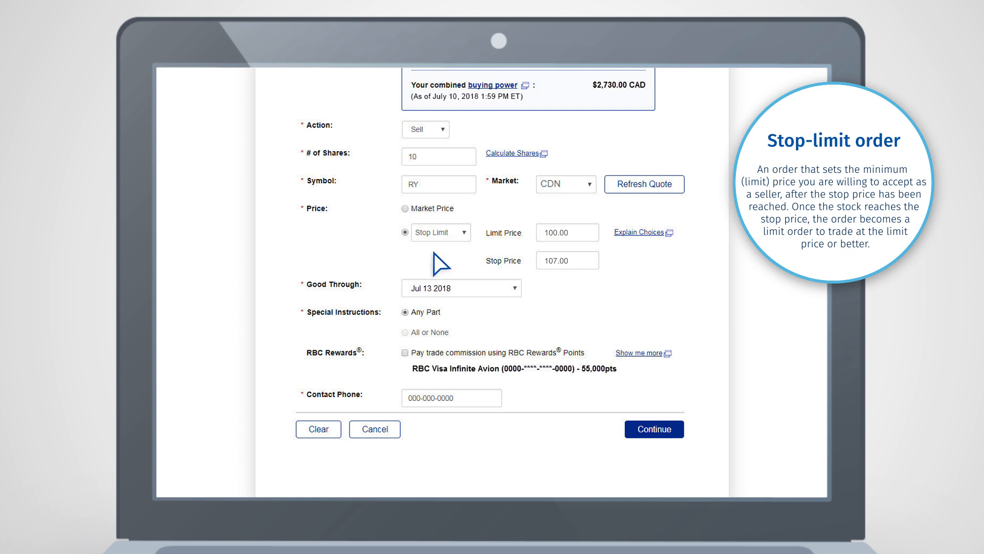
{"action": "mouse_move", "coordinate": [440, 266]}
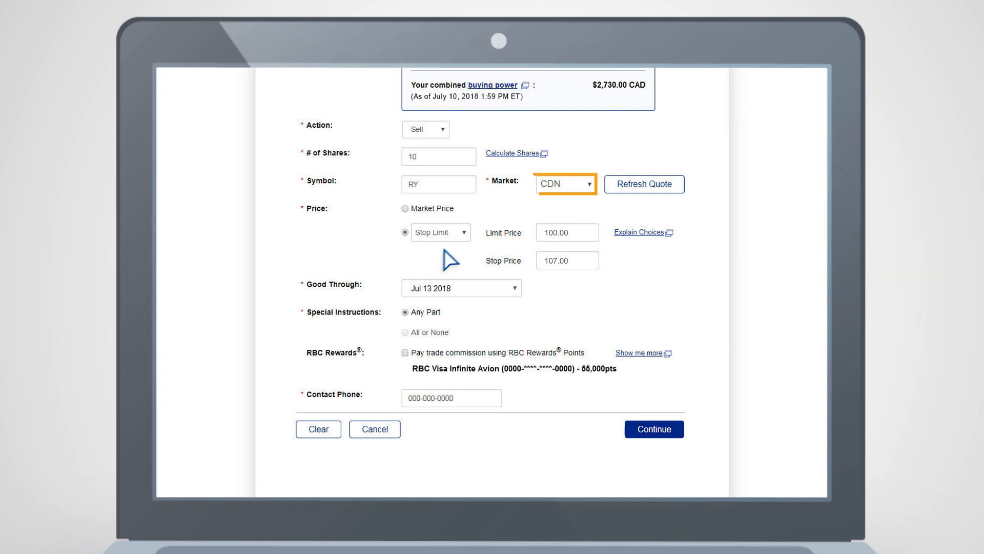
- Move the sell order to the US market and reselect its priced order type
{"action": "left_click", "coordinate": [565, 184]}
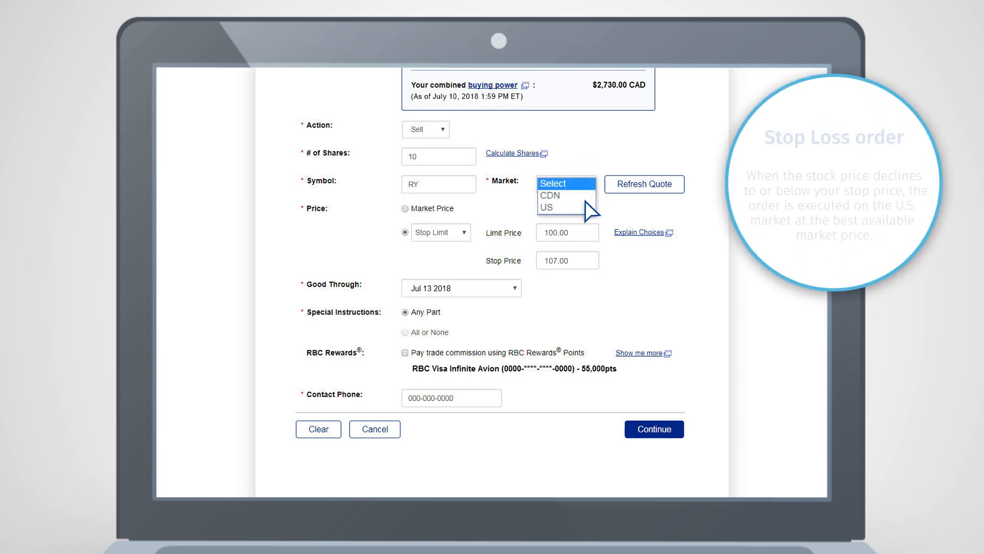
{"action": "left_click", "coordinate": [547, 207]}
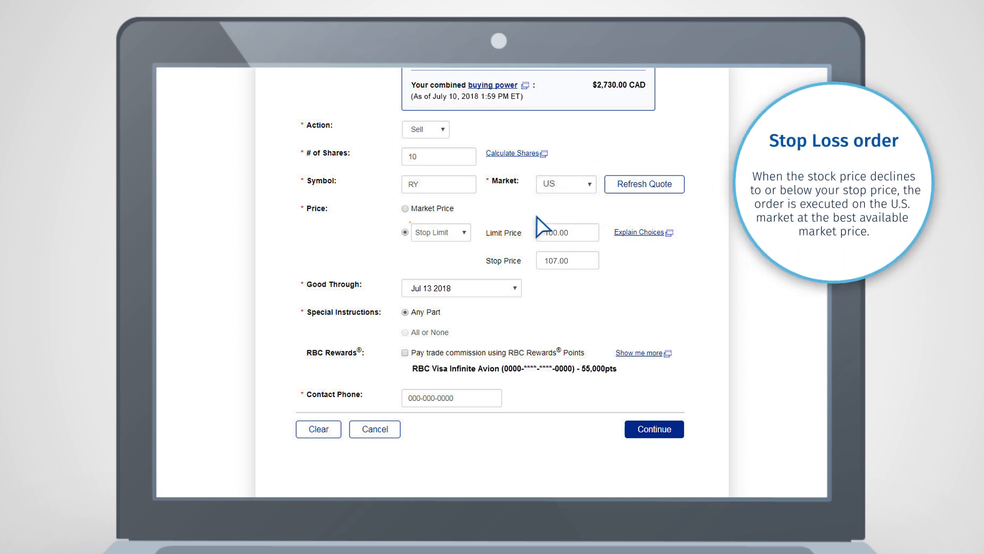
{"action": "left_click", "coordinate": [440, 232]}
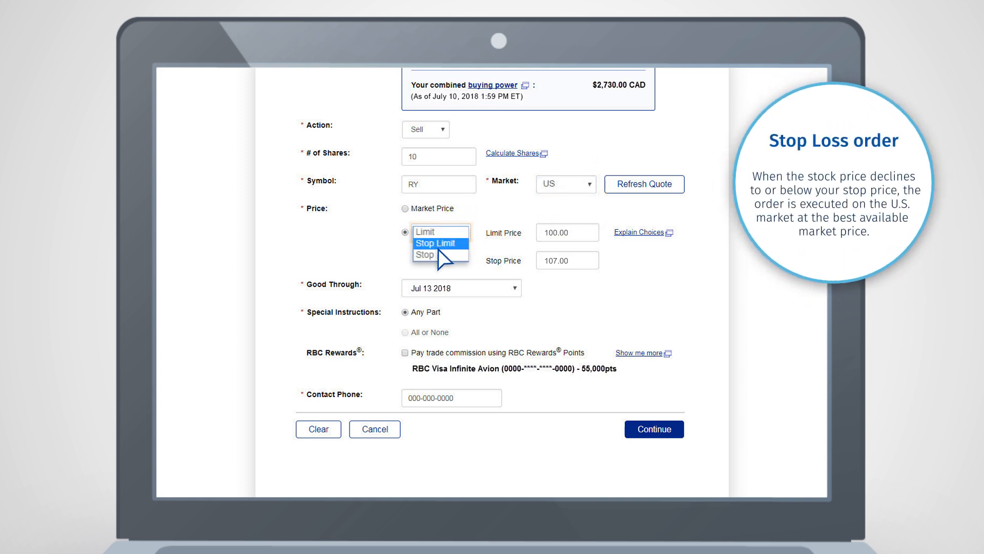
{"action": "left_click", "coordinate": [424, 254]}
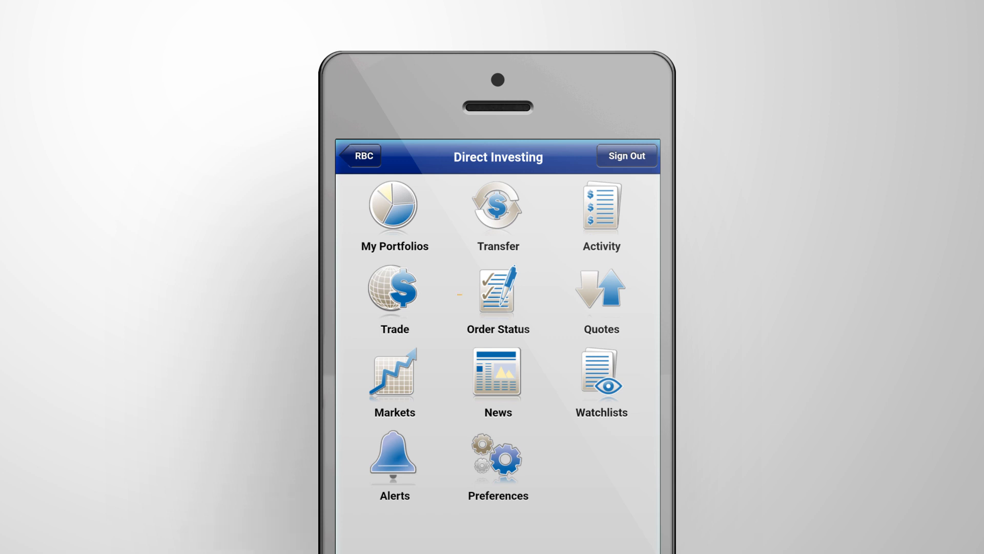
- Open Order Status from the mobile home screen
{"action": "left_click", "coordinate": [498, 290]}
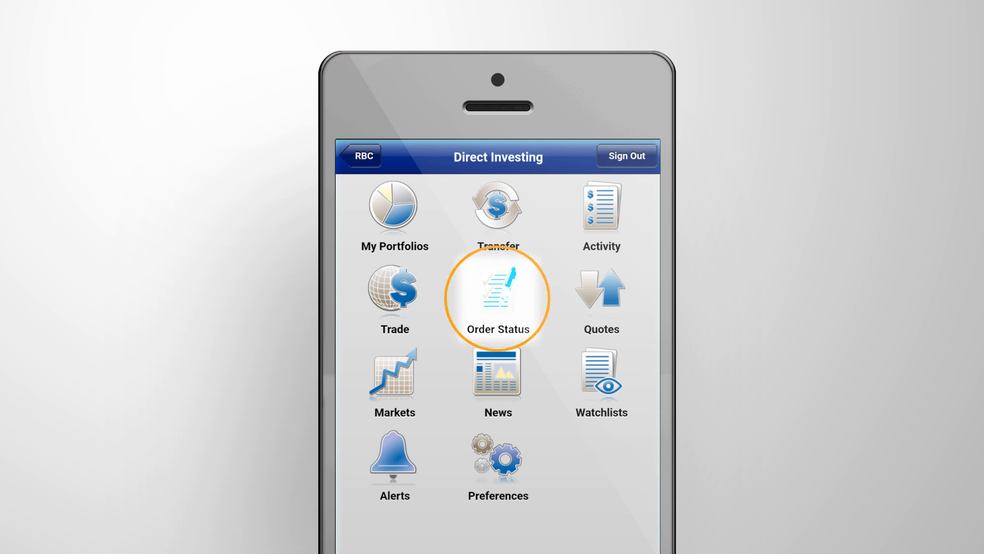